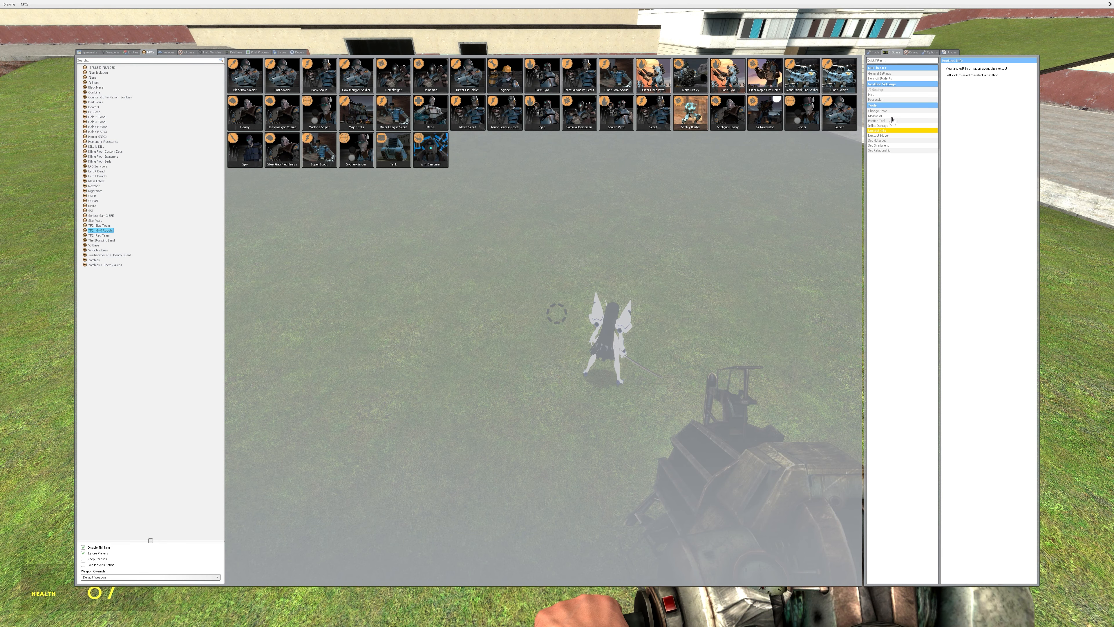
Review the nextbot General Settings options, then return to the field with Satsuki
left_click(880, 74)
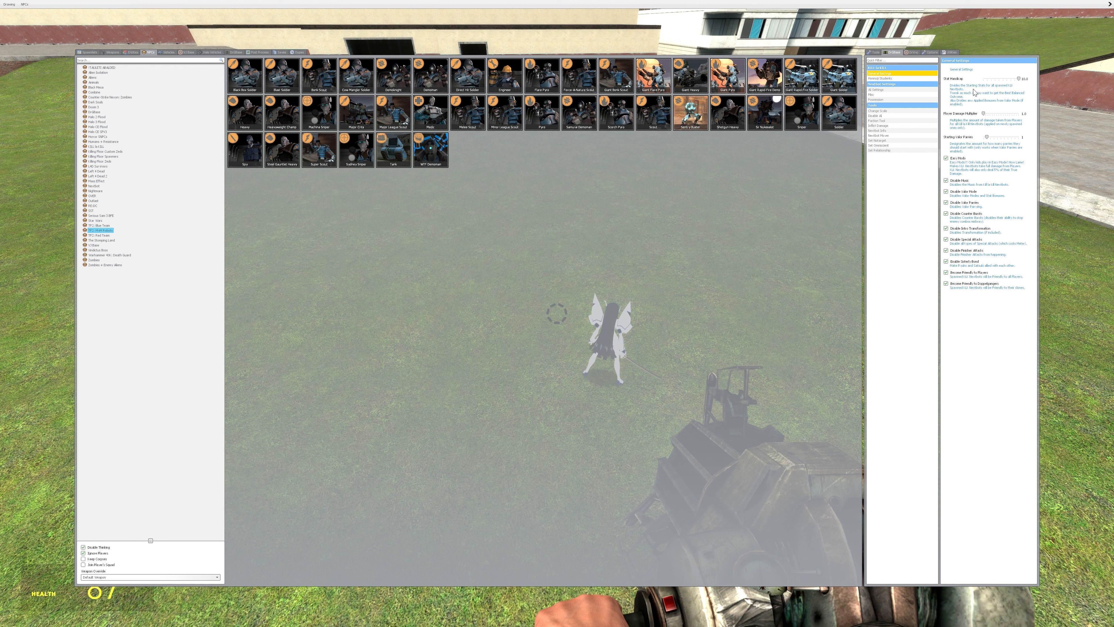
mouse_move(1014, 92)
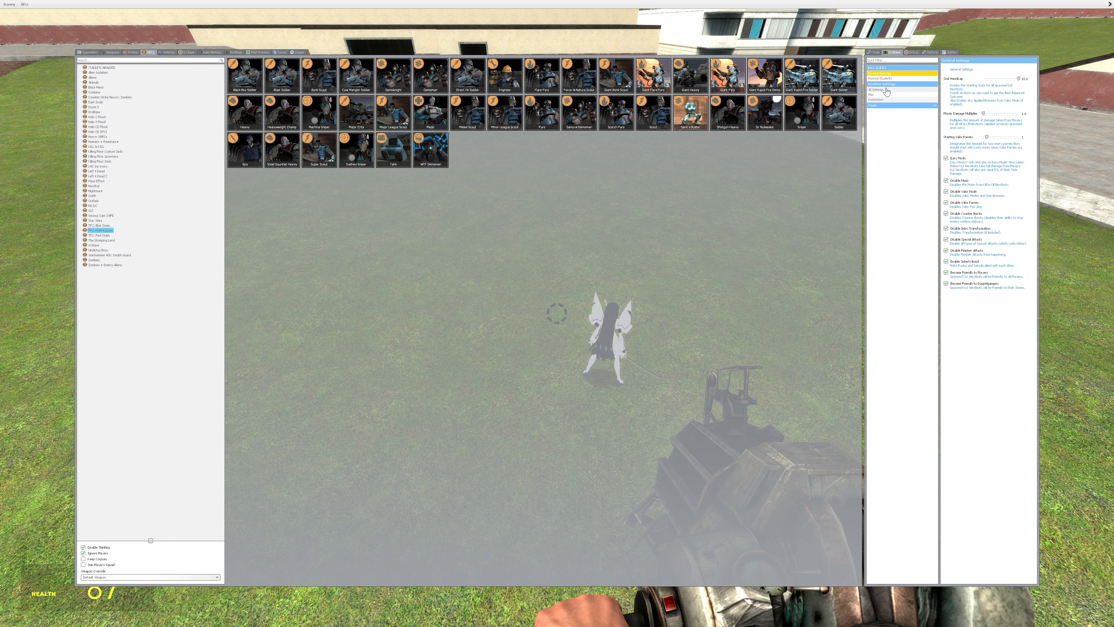
left_click(877, 88)
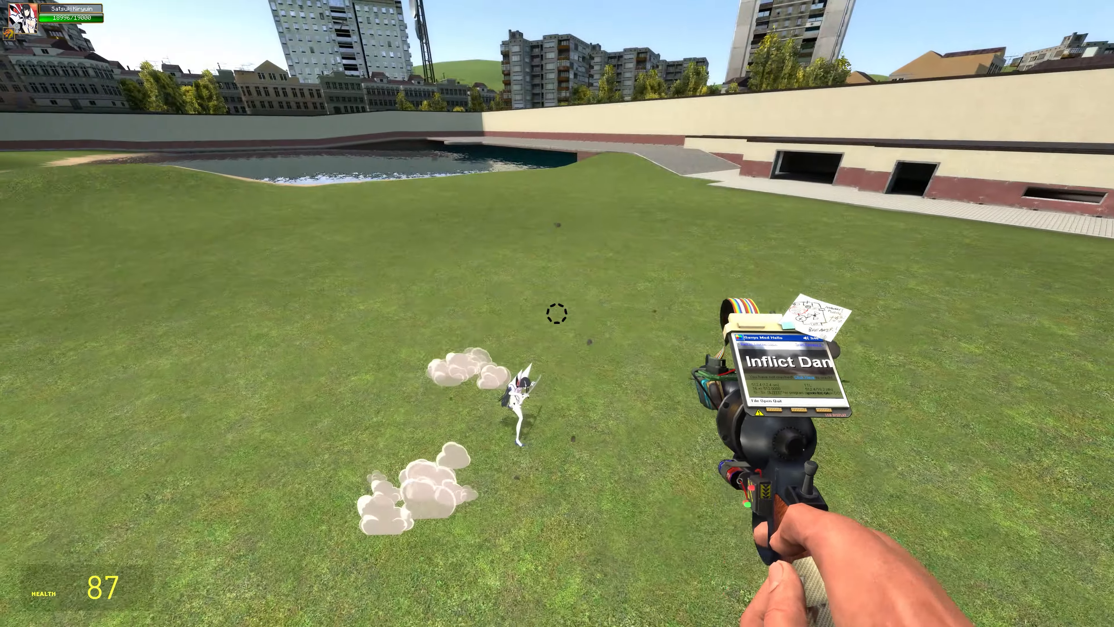
Bring up the spawn menu on the nextbot damage-type settings table
key("q")
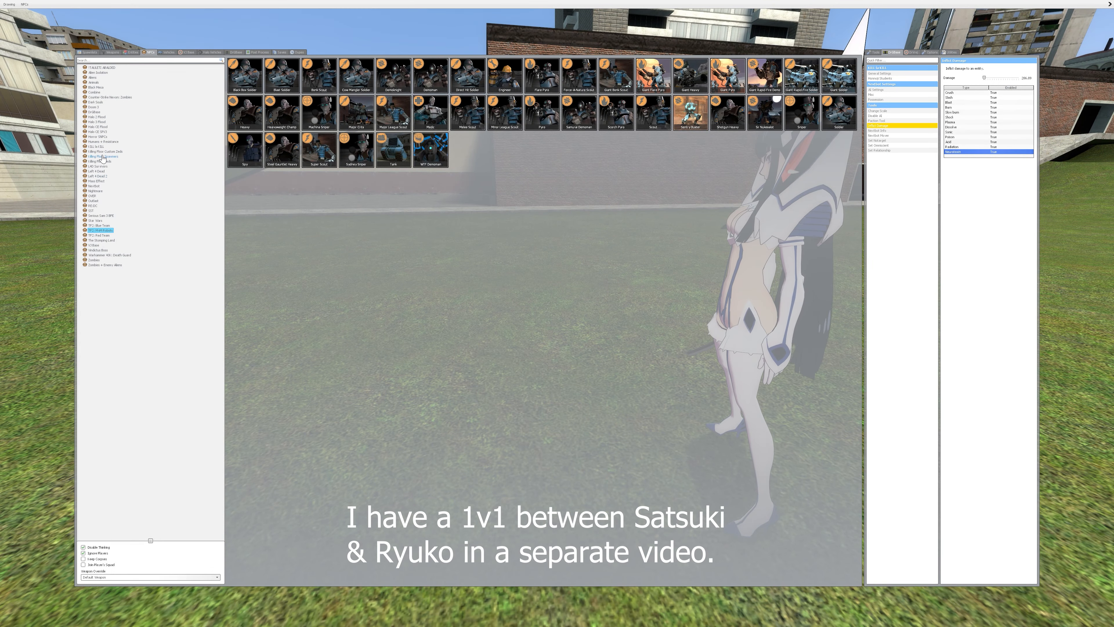
View the Ryuko and Satsuki icons in the Kill la Kill nextbot category, then return to the field
left_click(99, 152)
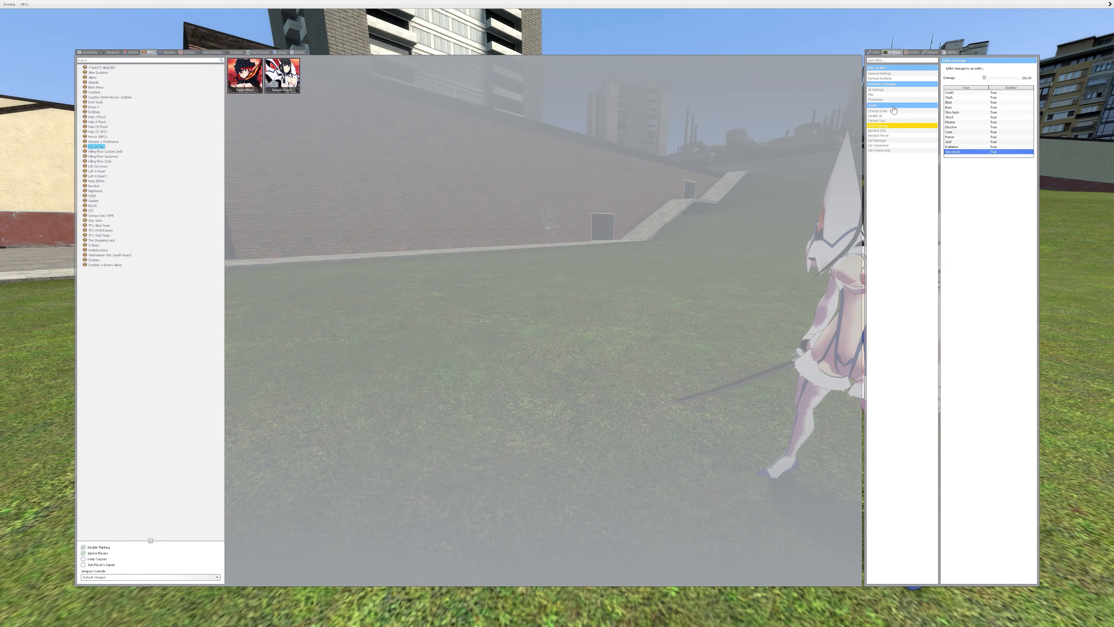
left_click(881, 74)
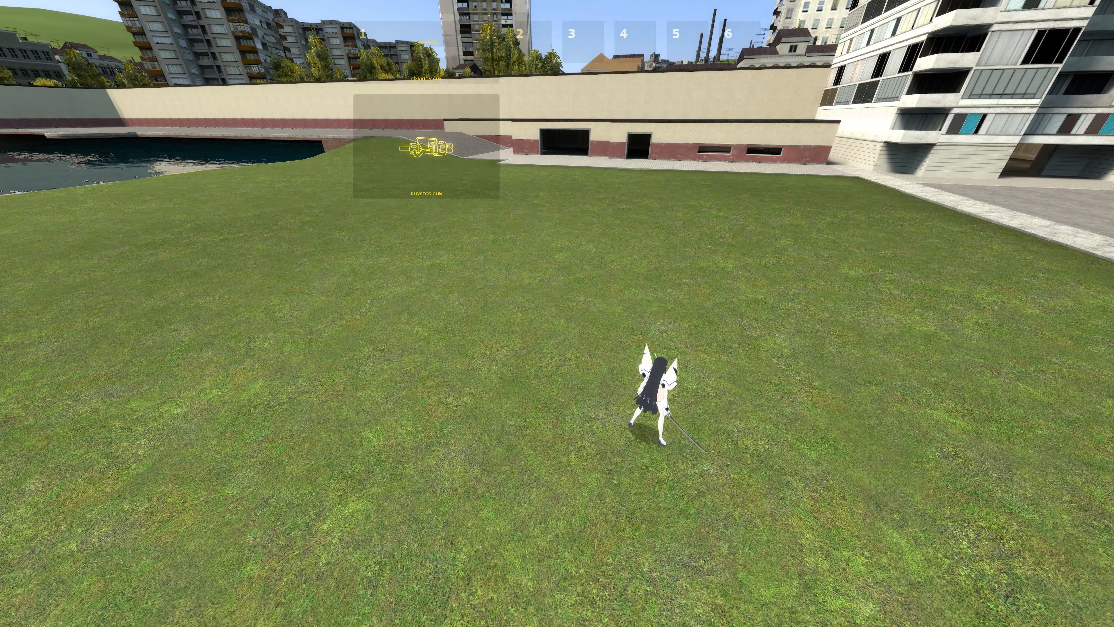
Spawn several TF2 MvM Sentry Buster nextbots on the field to face Satsuki
key("q")
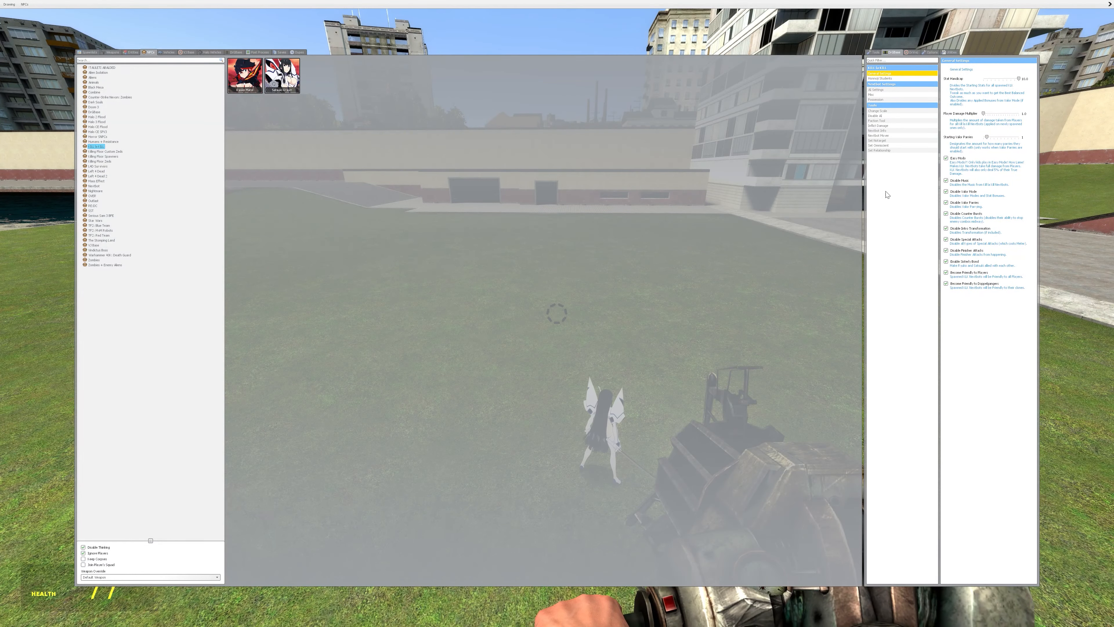
left_click(99, 230)
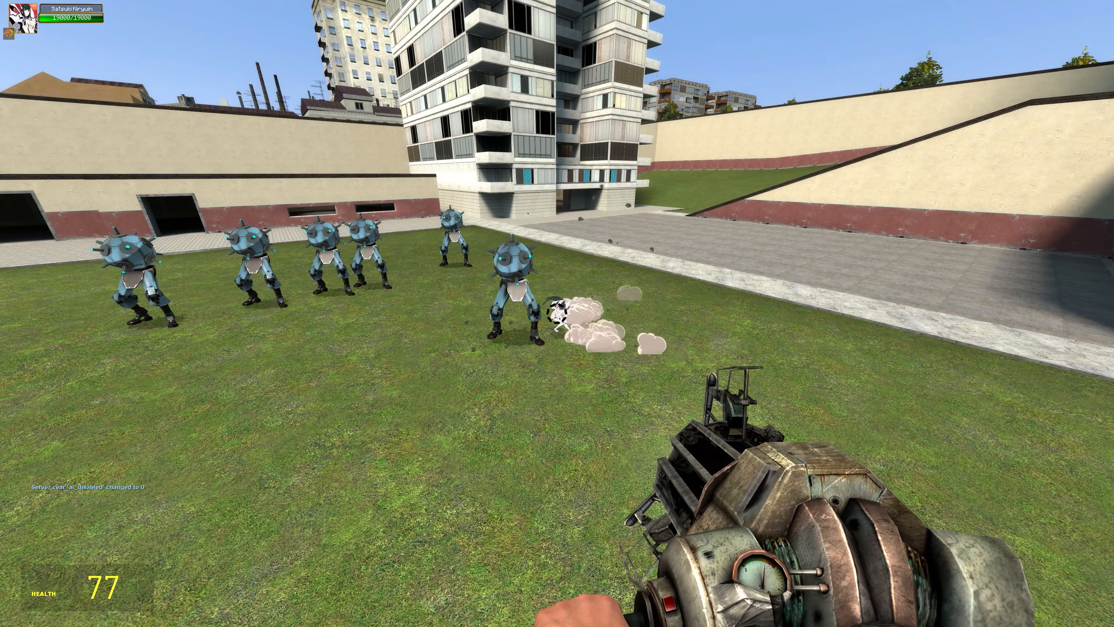
Watch Satsuki slash the sentry busters, then bring up the TF2 MvM nextbot list
left_click(557, 314)
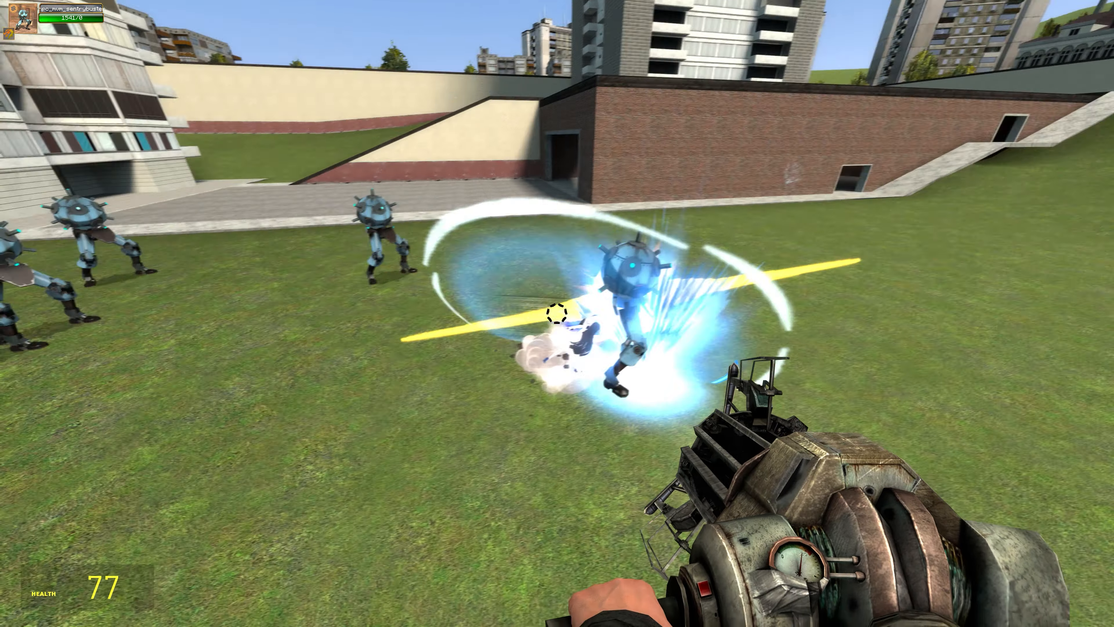
key("q")
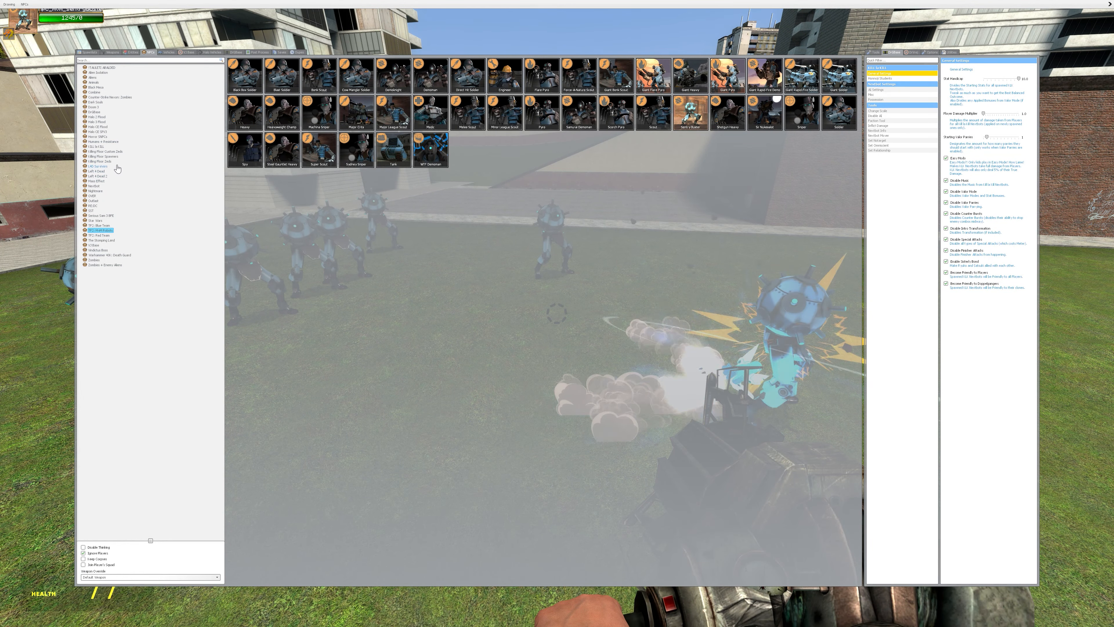
Spawn more Sentry Busters into Satsuki's fight and return to the field
left_click(96, 151)
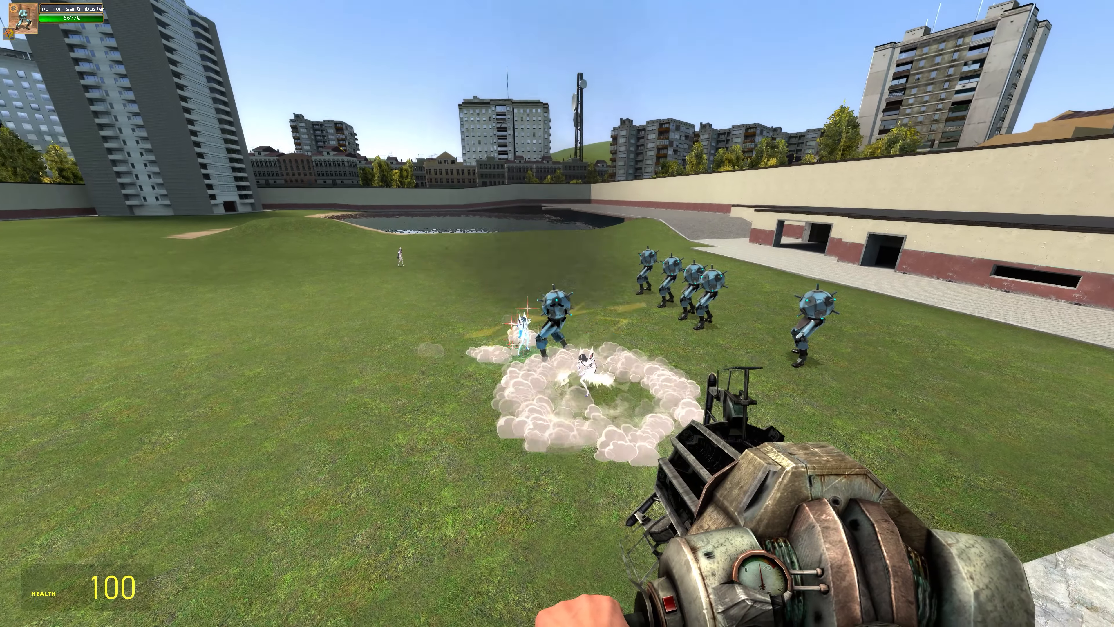
Let Satsuki finish the sentry busters, then spawn BLU soldier NPCs for her to attack
left_click(557, 313)
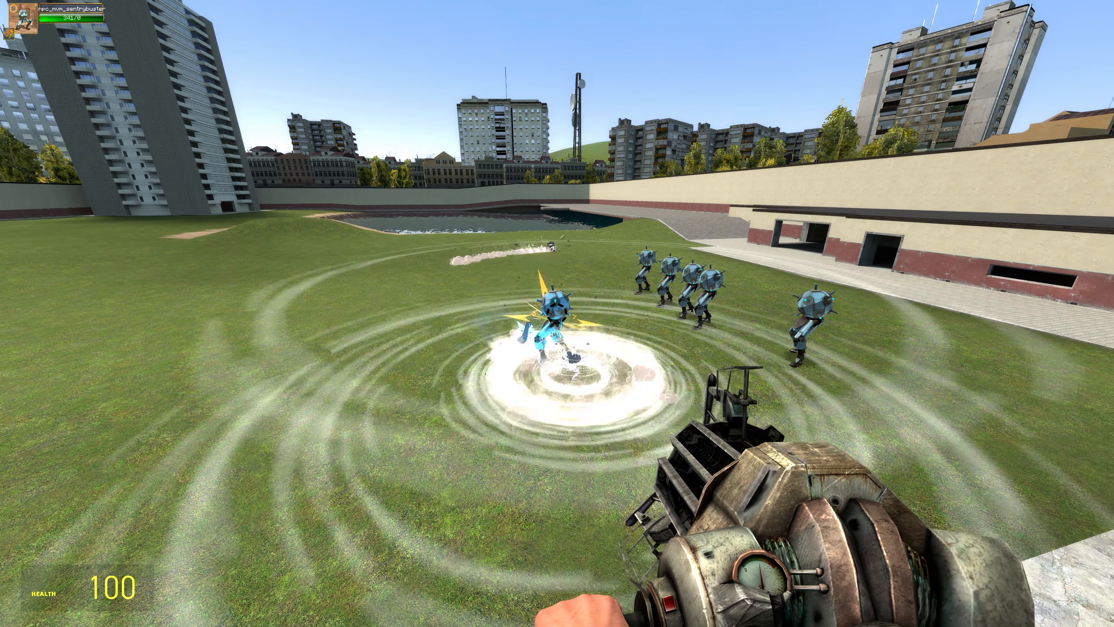
left_click(557, 314)
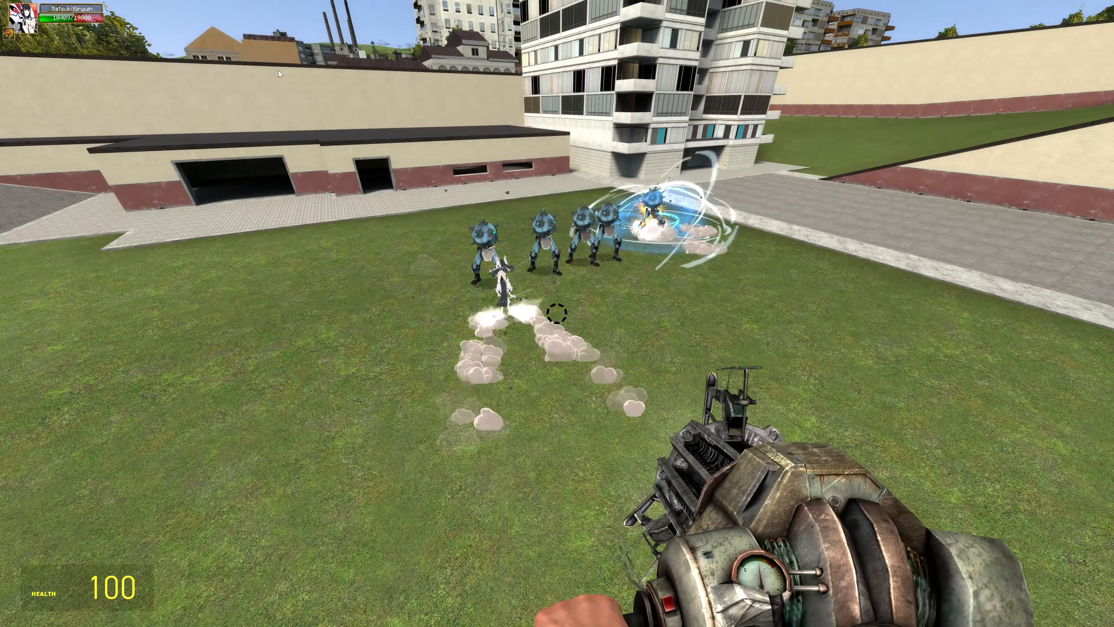
key("q")
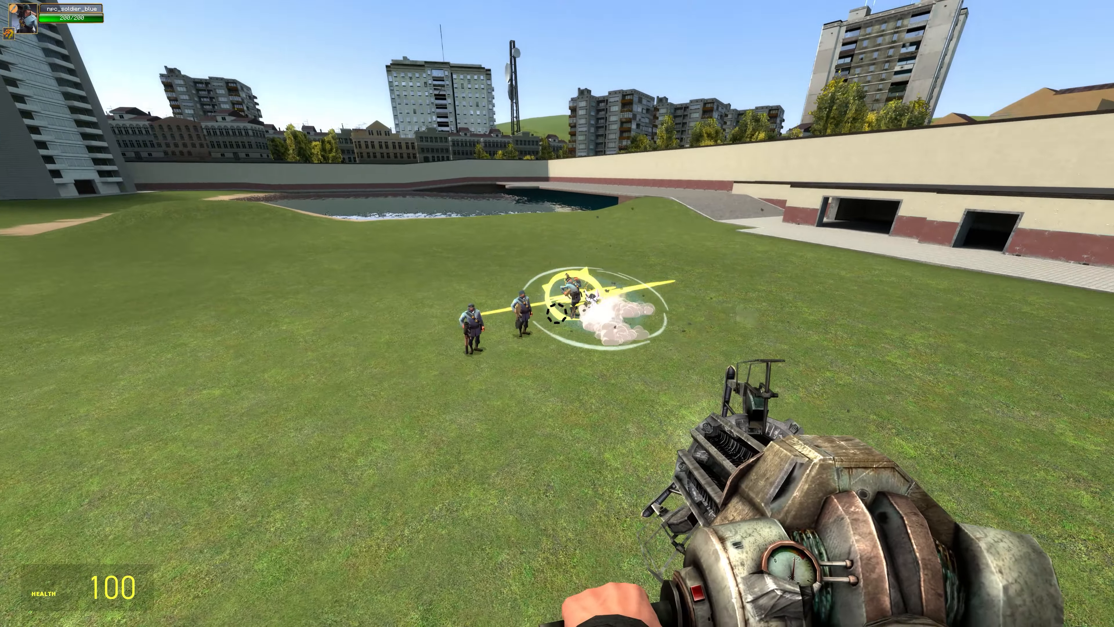
Bring up the TF2 Blue Team NPC category while Satsuki finishes the last soldier
key("q")
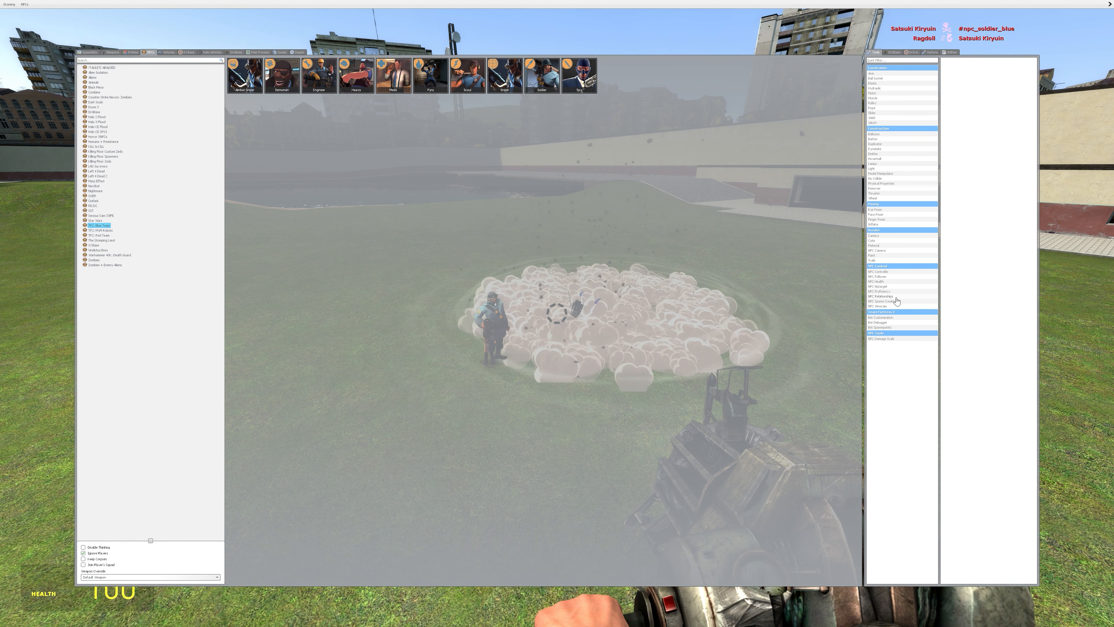
Clear the leftover soldier, spawn three Combine soldiers, then select Satsuki from the Kill la Kill nextbots
left_click(881, 296)
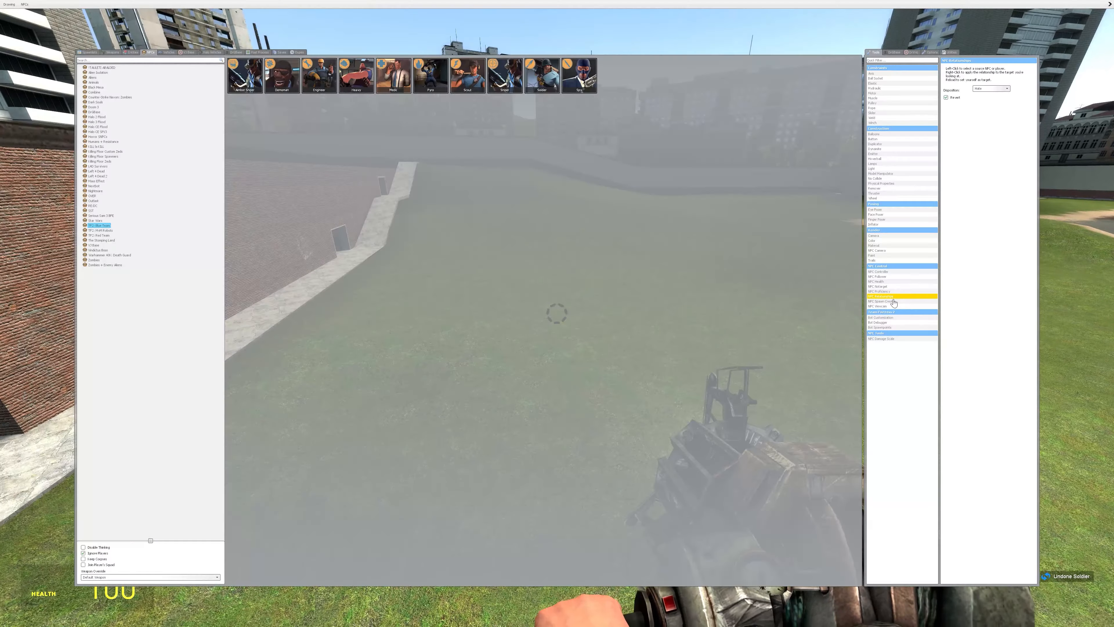
left_click(94, 93)
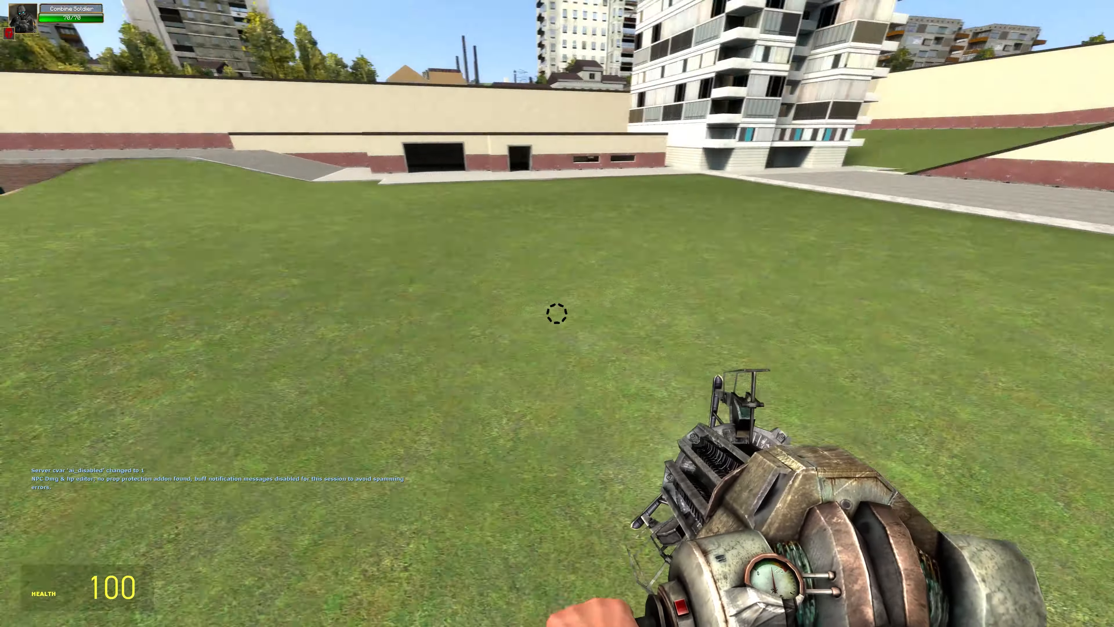
key("q")
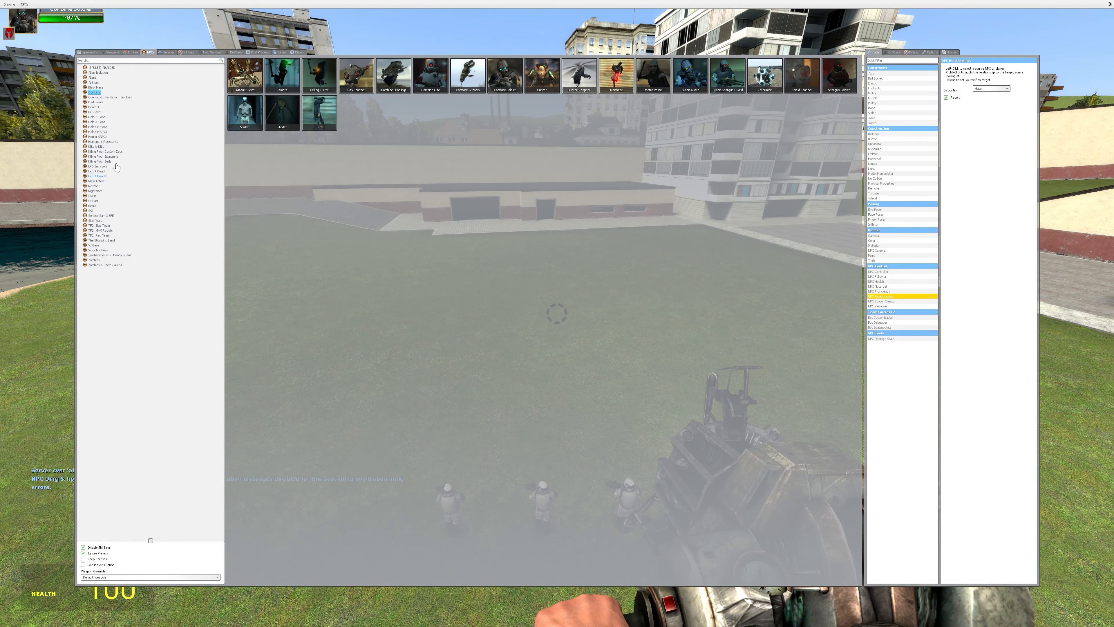
left_click(95, 146)
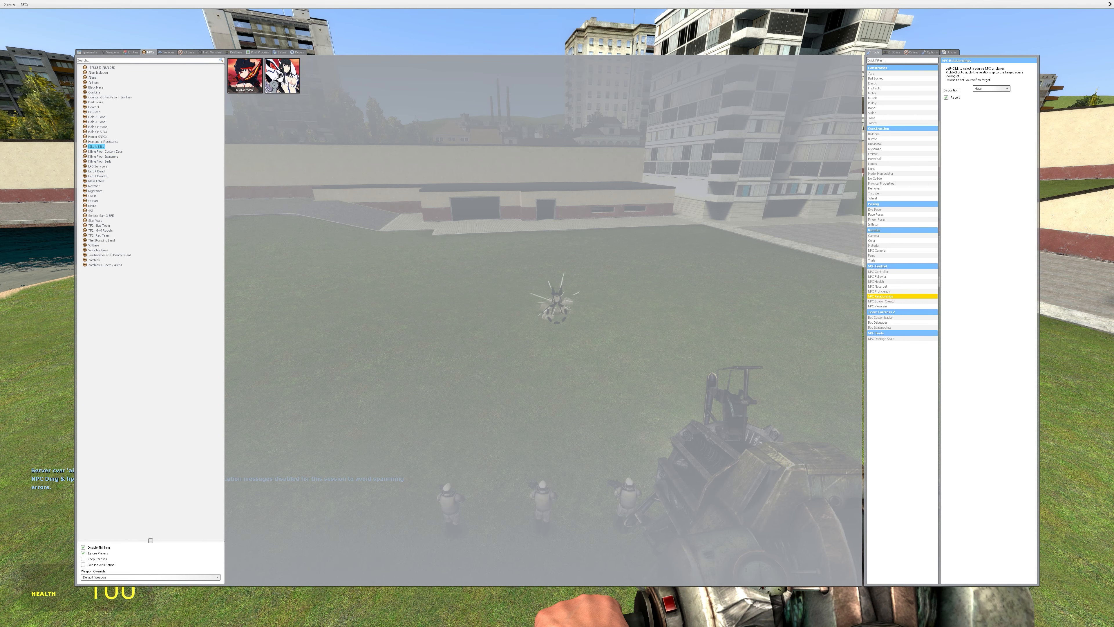